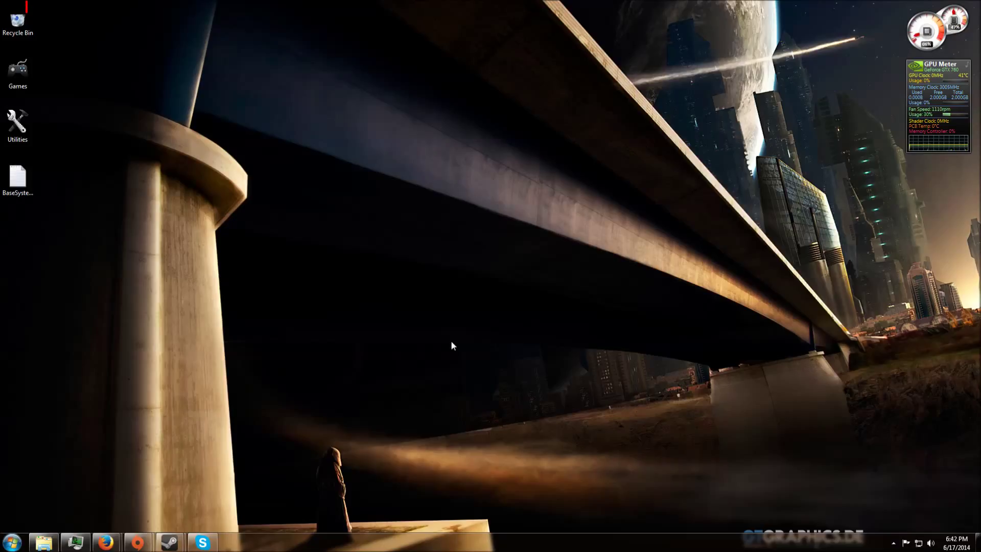
pyautogui.moveTo(461, 353)
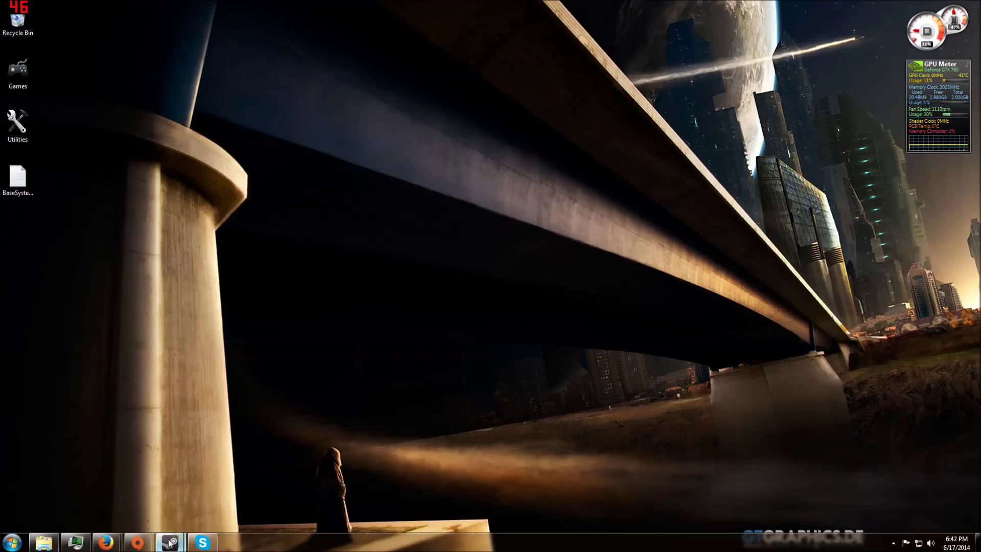
# Bring up the Steam library with The Stomping Land's page showing
pyautogui.click(170, 540)
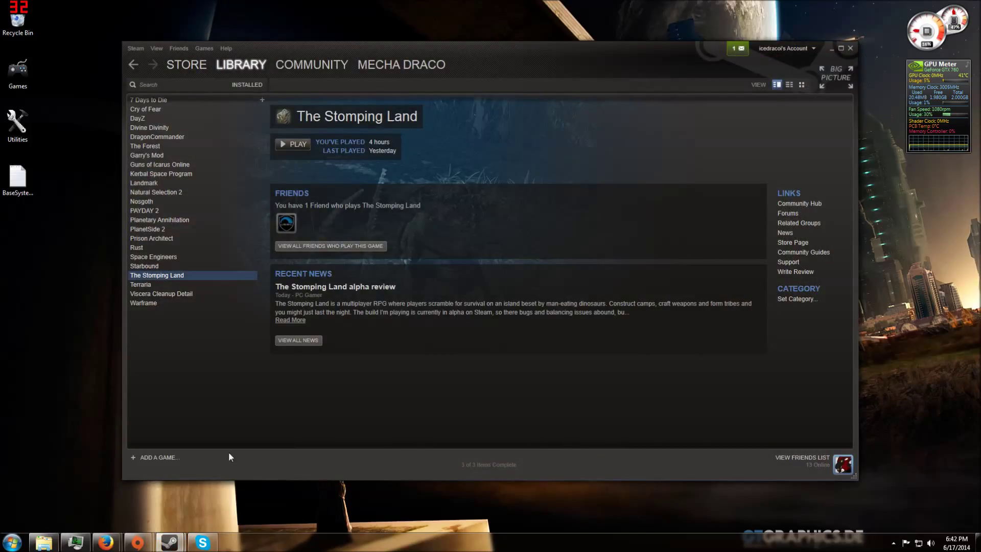
pyautogui.moveTo(210, 348)
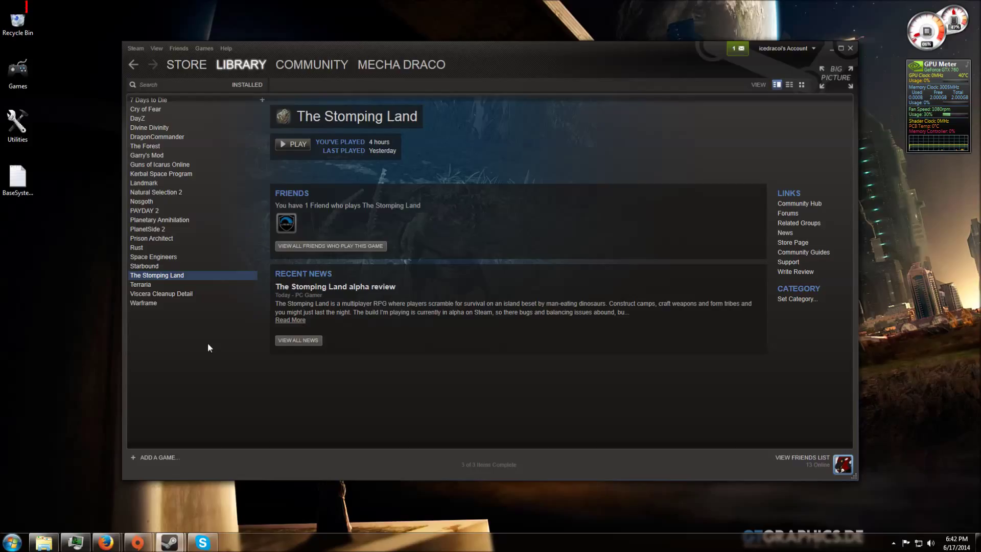
# Browse The Stomping Land's local installed files via its Properties
pyautogui.rightClick(157, 274)
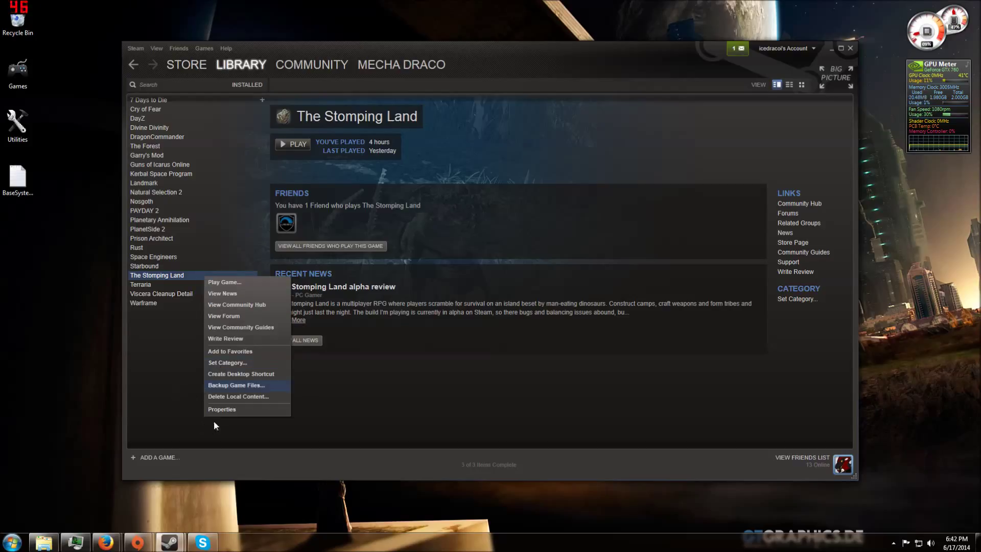
pyautogui.moveTo(414, 280)
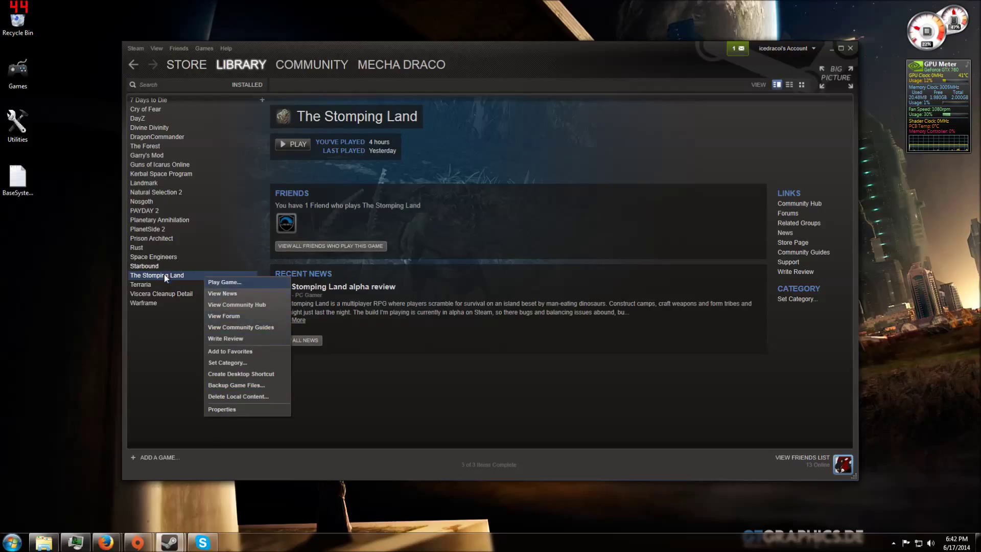
pyautogui.moveTo(236, 413)
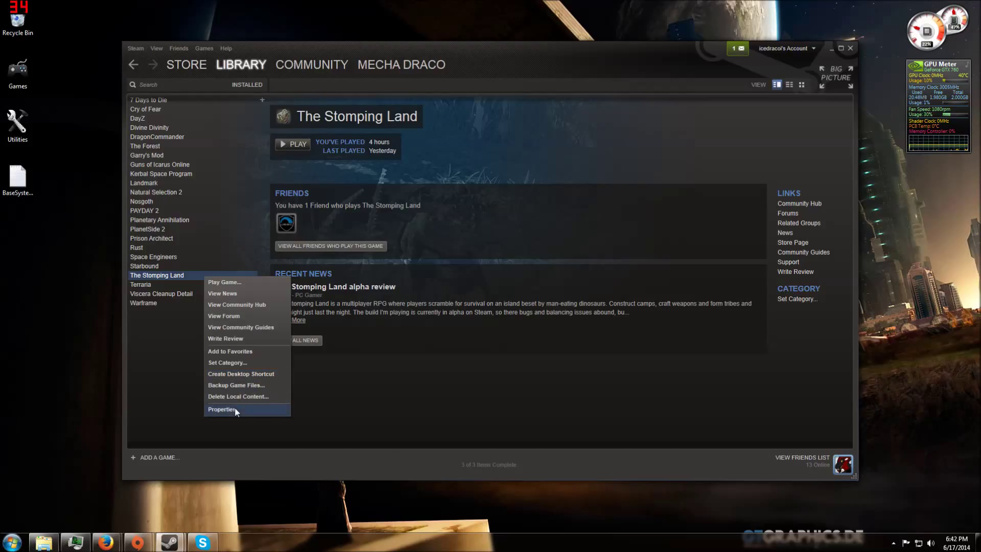
pyautogui.click(222, 409)
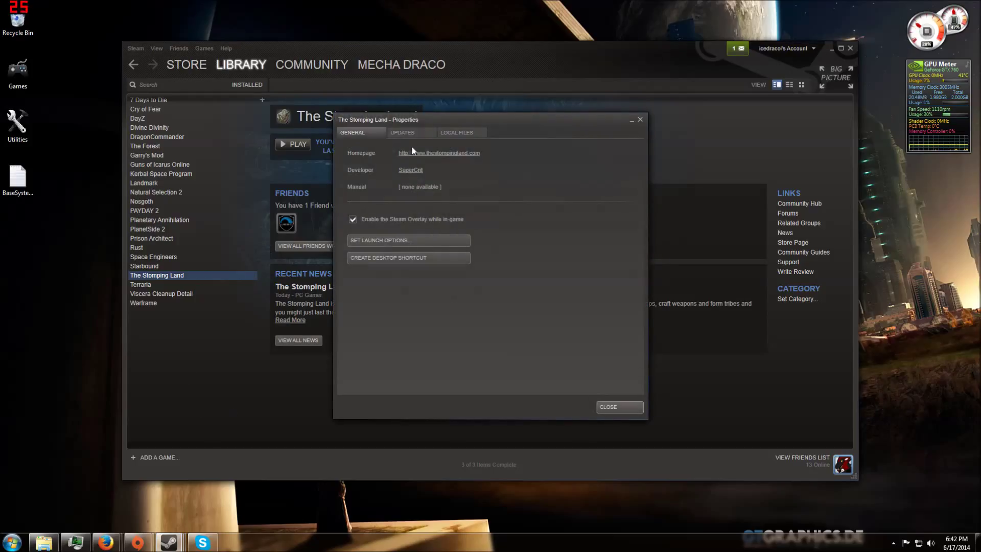
pyautogui.click(458, 132)
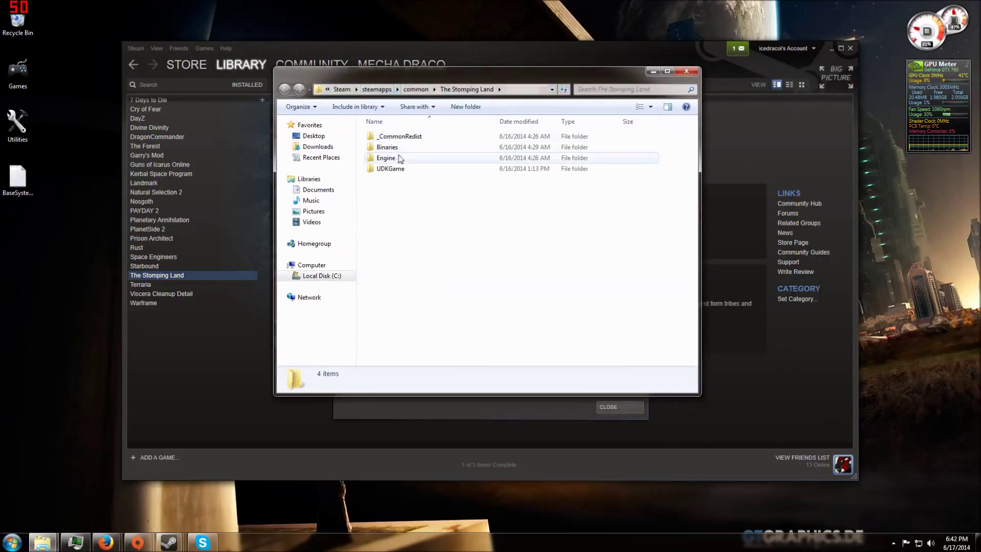
# Open Engine > Config > BaseSystemSettings in WordPad and scroll through its graphics settings
pyautogui.doubleClick(385, 158)
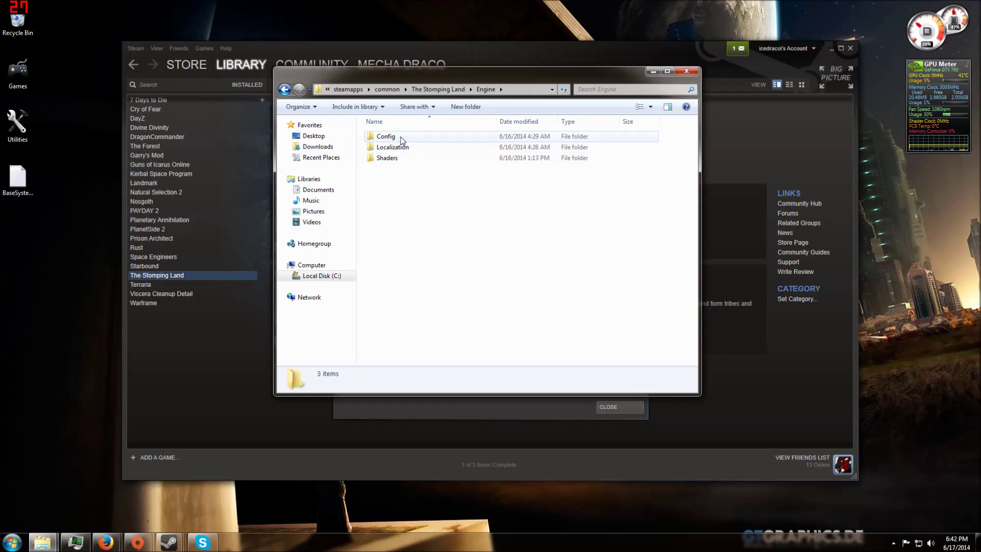
pyautogui.doubleClick(385, 136)
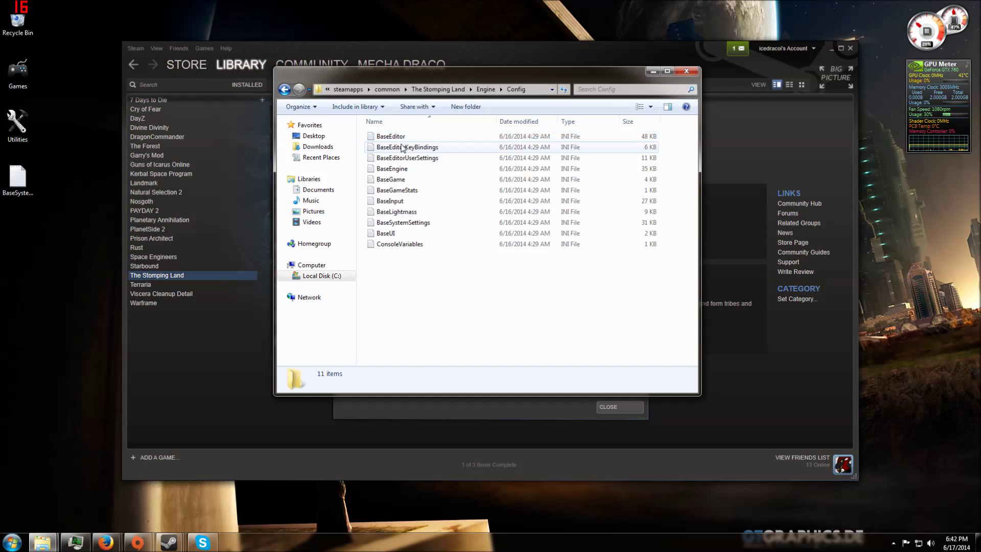
pyautogui.click(403, 222)
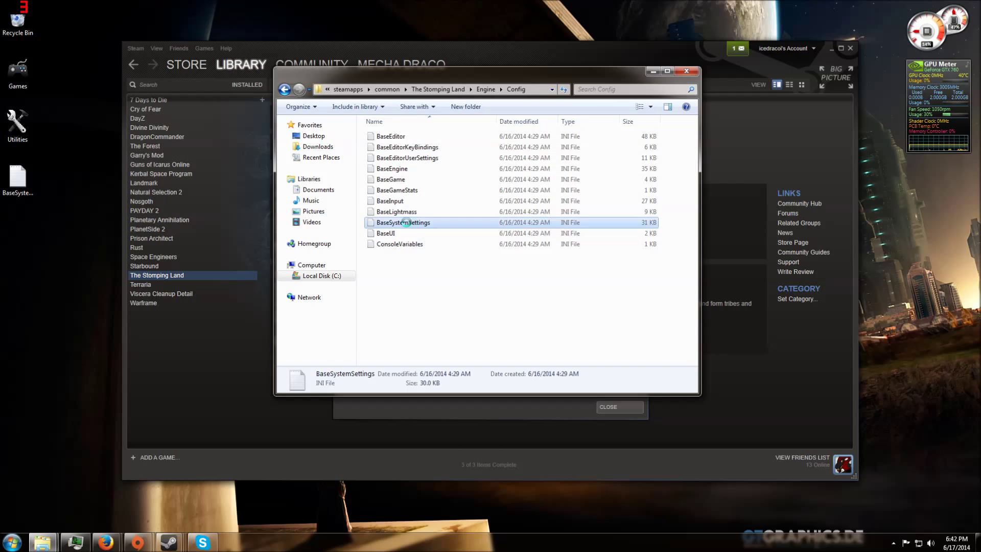
pyautogui.doubleClick(403, 222)
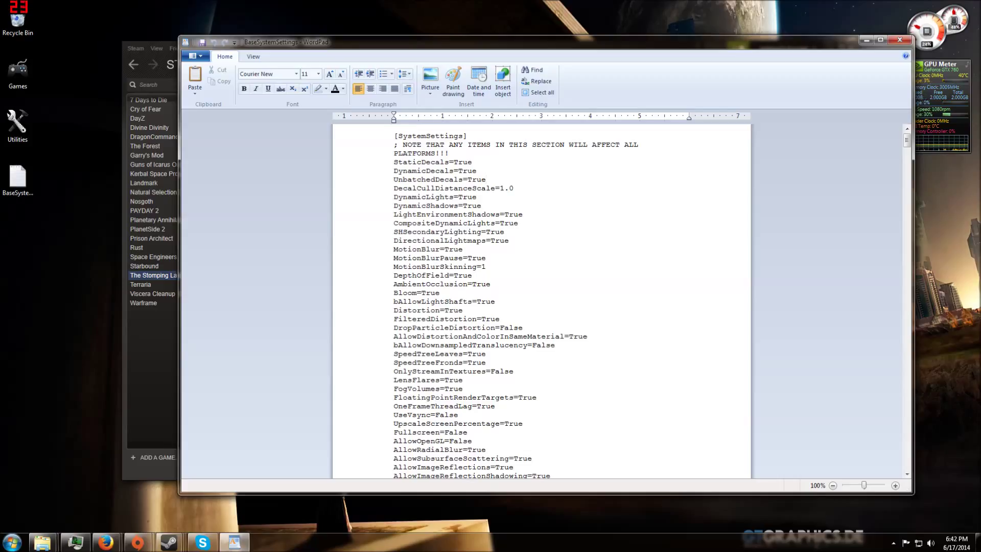
pyautogui.scroll(-3)
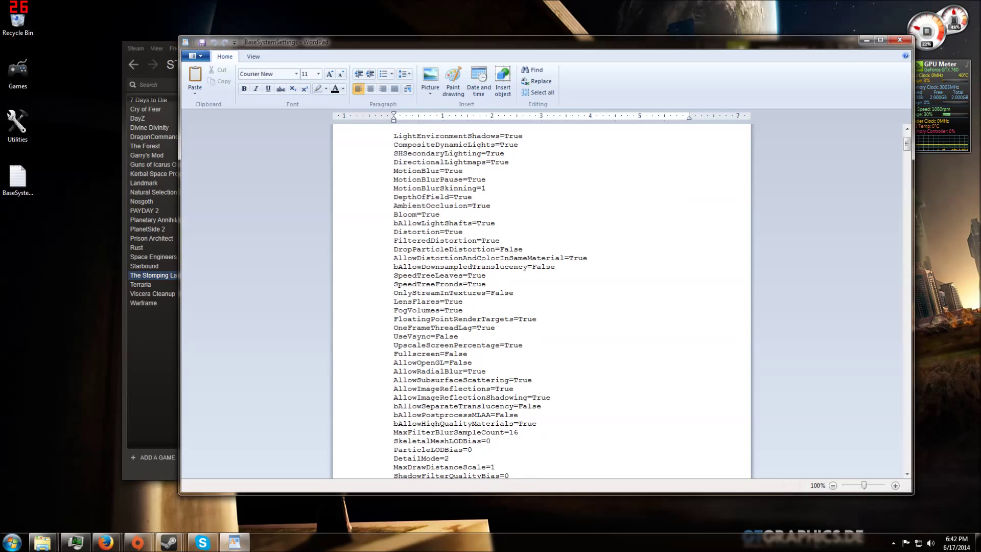
pyautogui.scroll(-3)
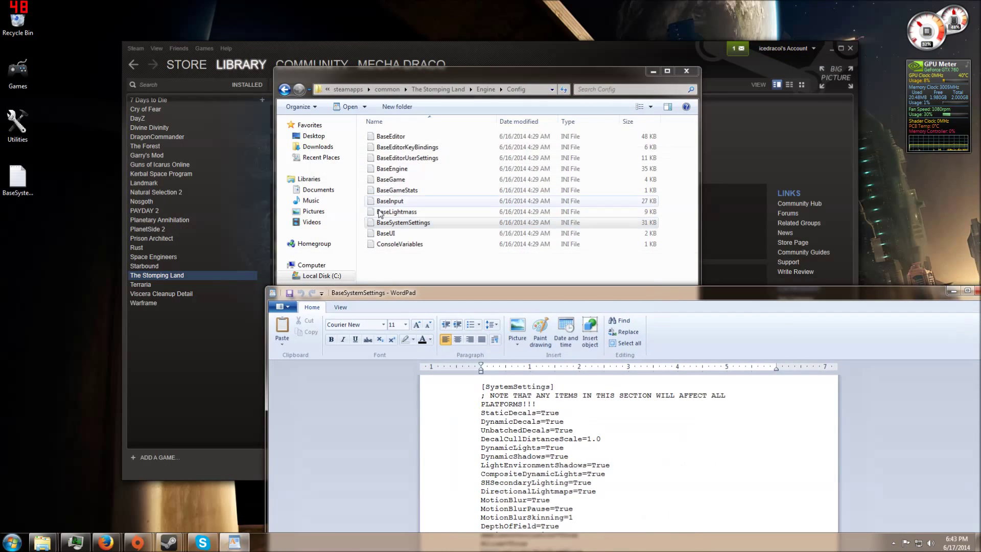
# Select BaseSystemSettings in the Config folder to copy it to the desktop as a backup
pyautogui.click(403, 223)
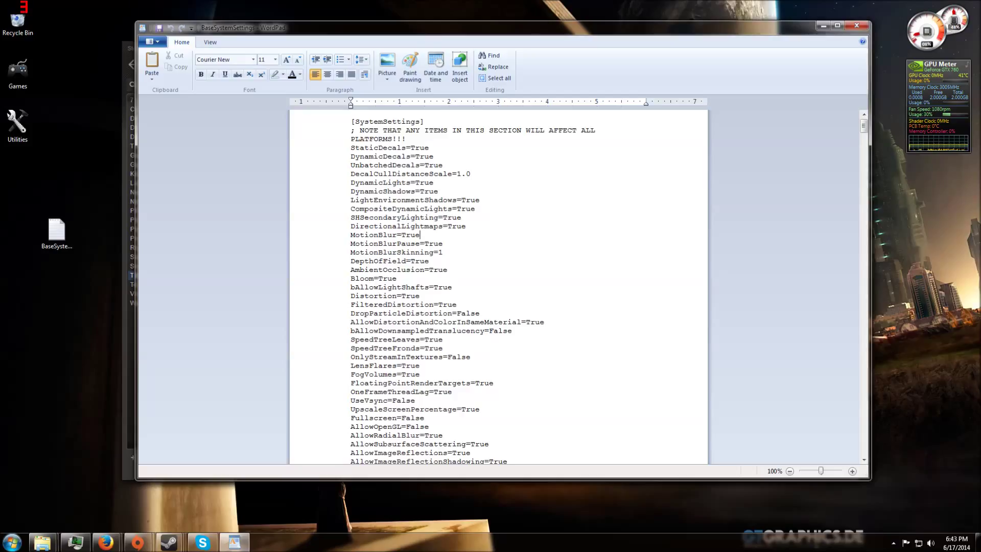
pyautogui.scroll(-3)
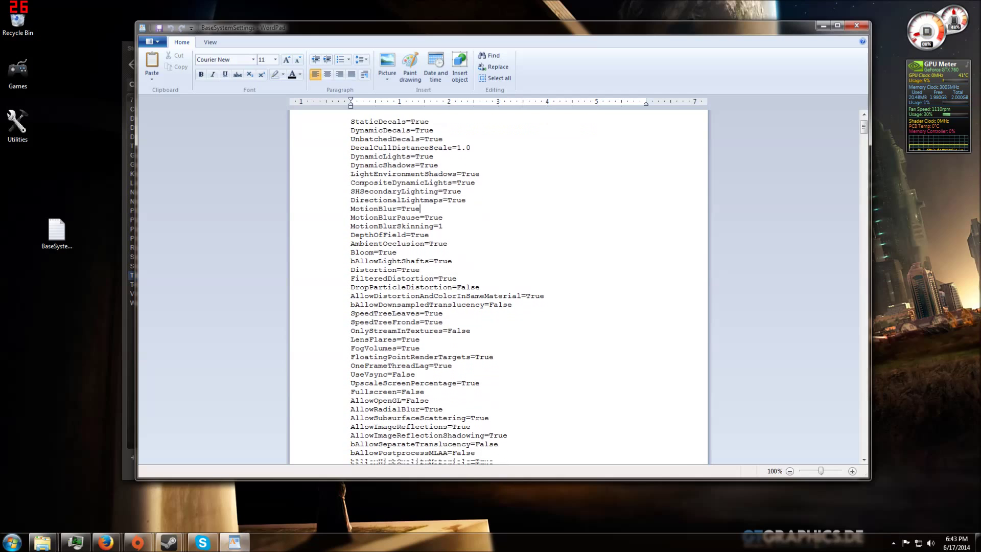
pyautogui.scroll(-3)
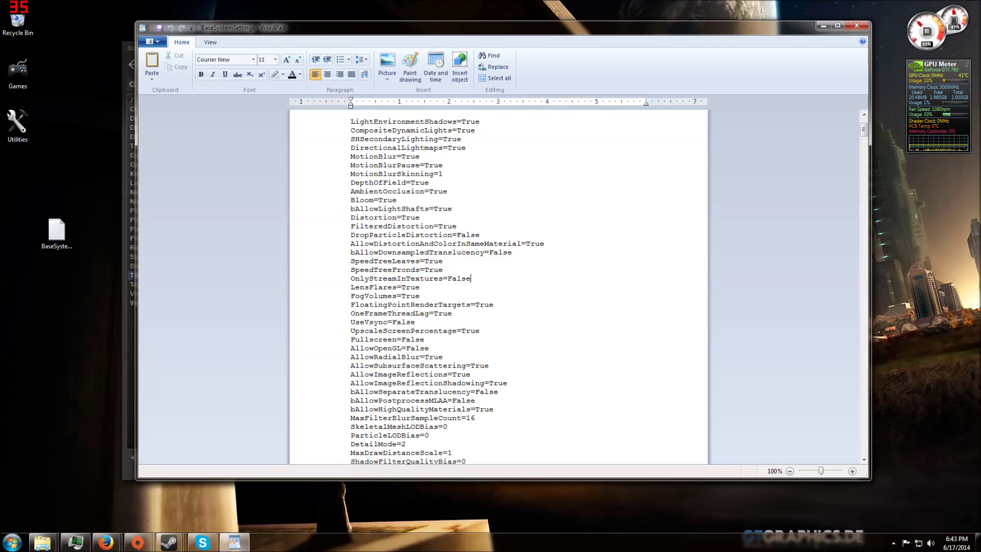
pyautogui.scroll(-3)
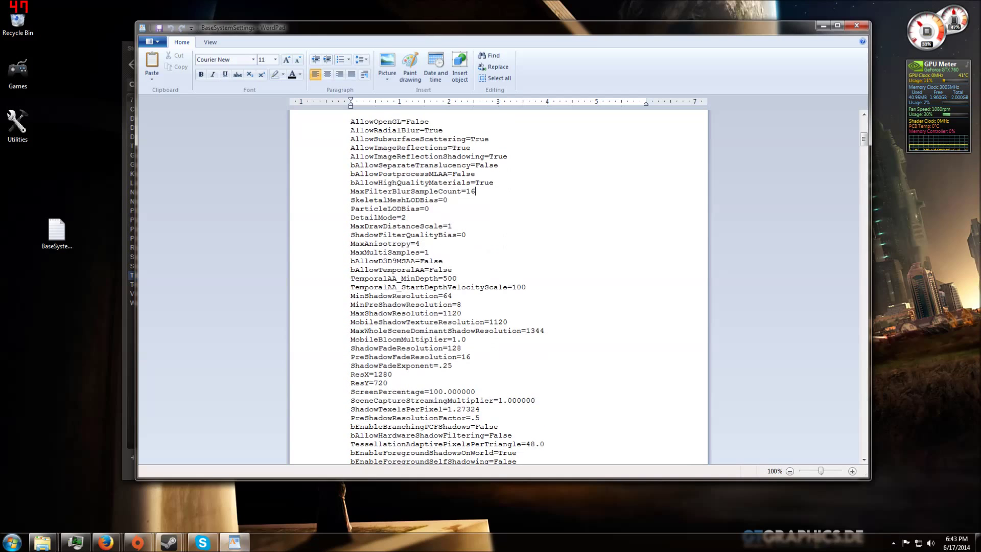
pyautogui.scroll(-3)
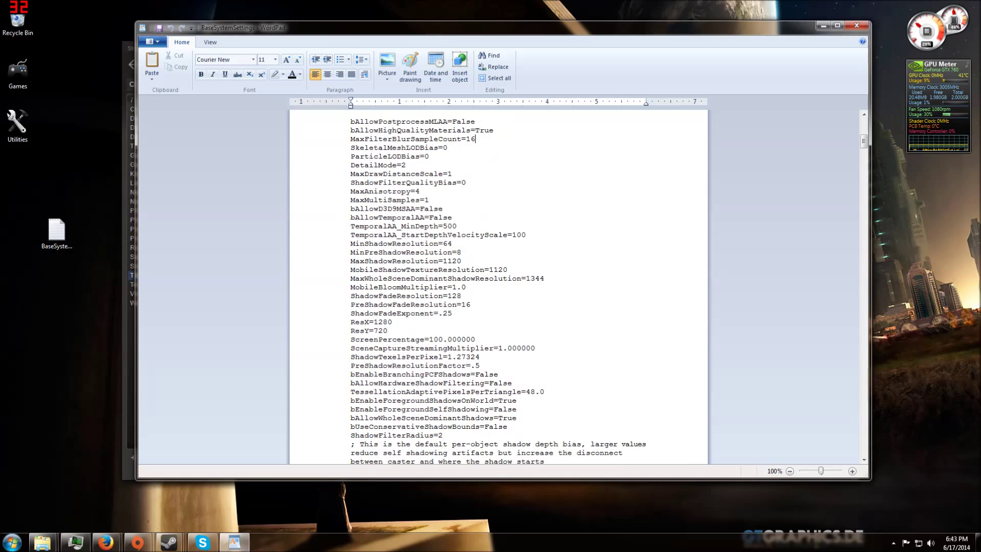